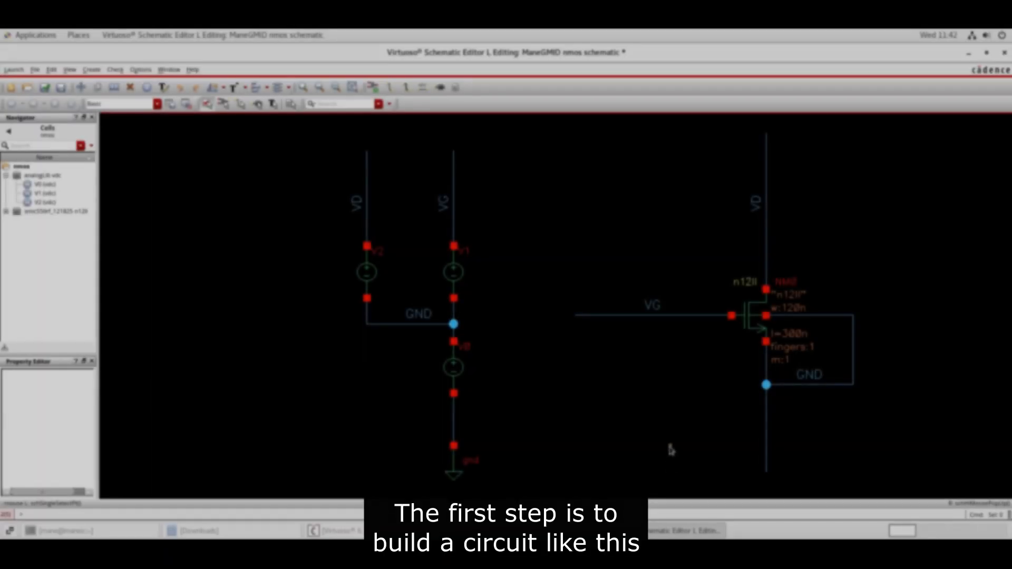
# - Set the DC voltage of sources V1 and V2 to 0.6 V, leaving V0 at 0
pyautogui.doubleClick(765, 316)
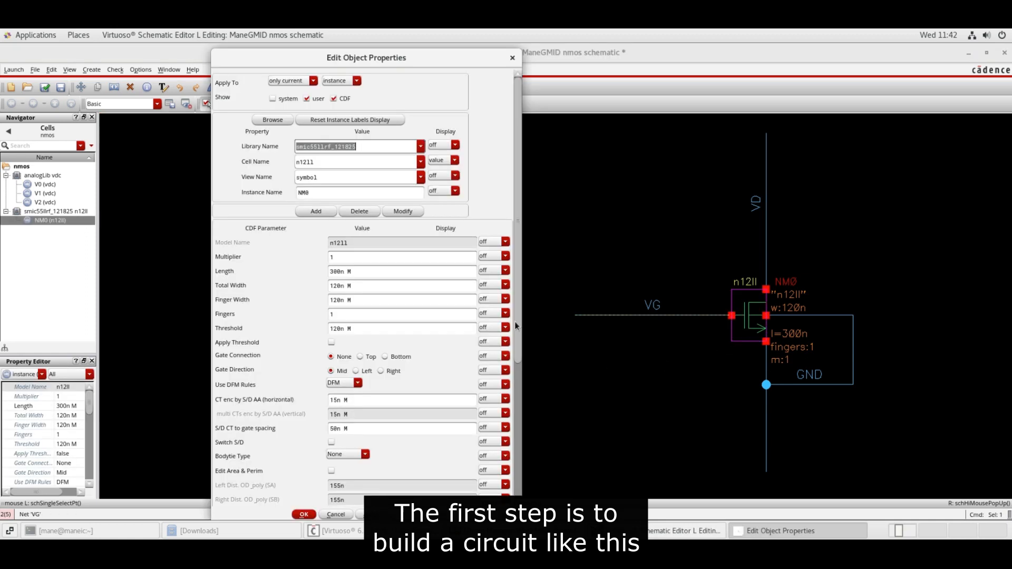
pyautogui.click(401, 270)
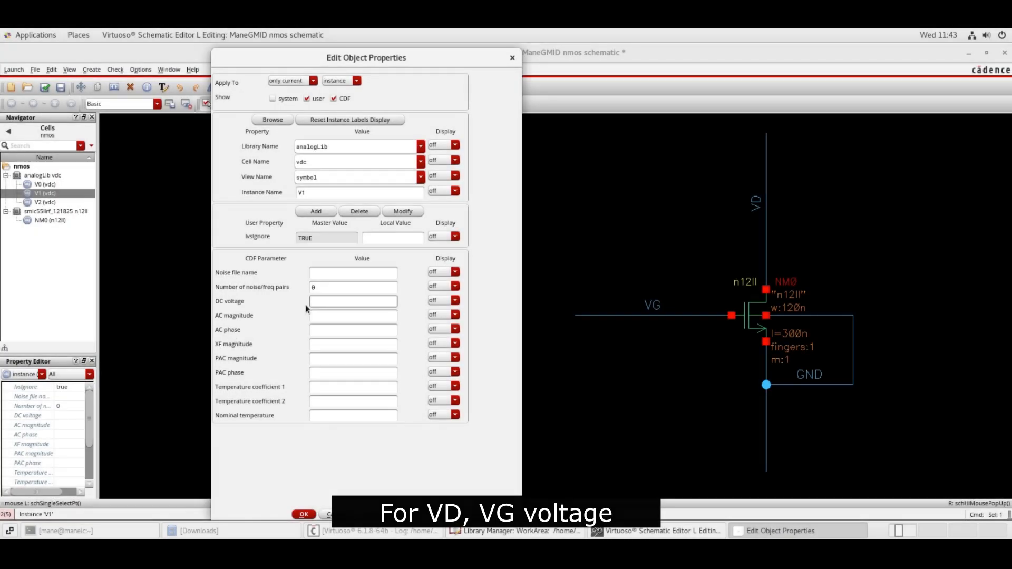
pyautogui.click(352, 301)
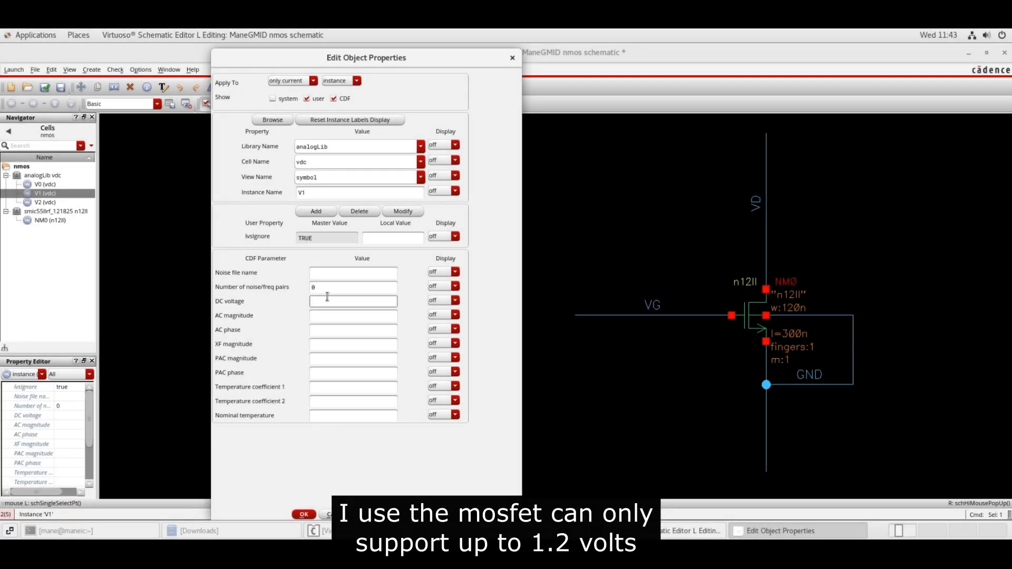
pyautogui.write('0.6')
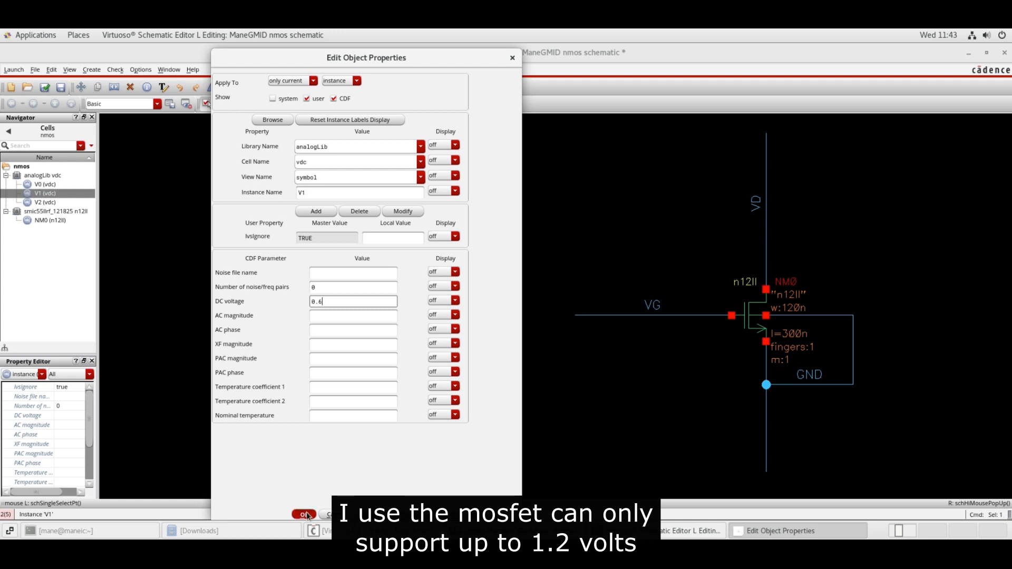
pyautogui.click(42, 202)
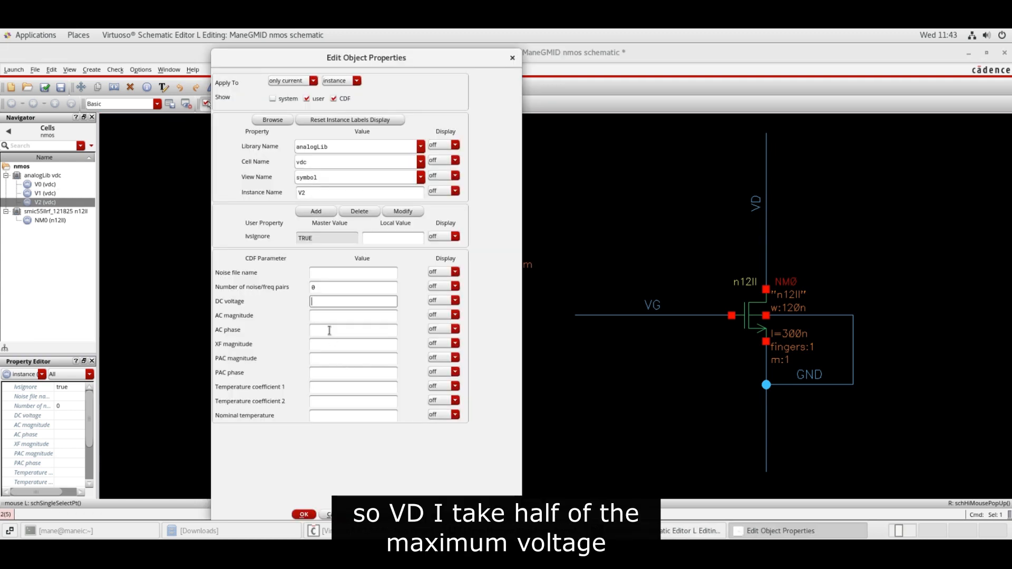
pyautogui.click(304, 515)
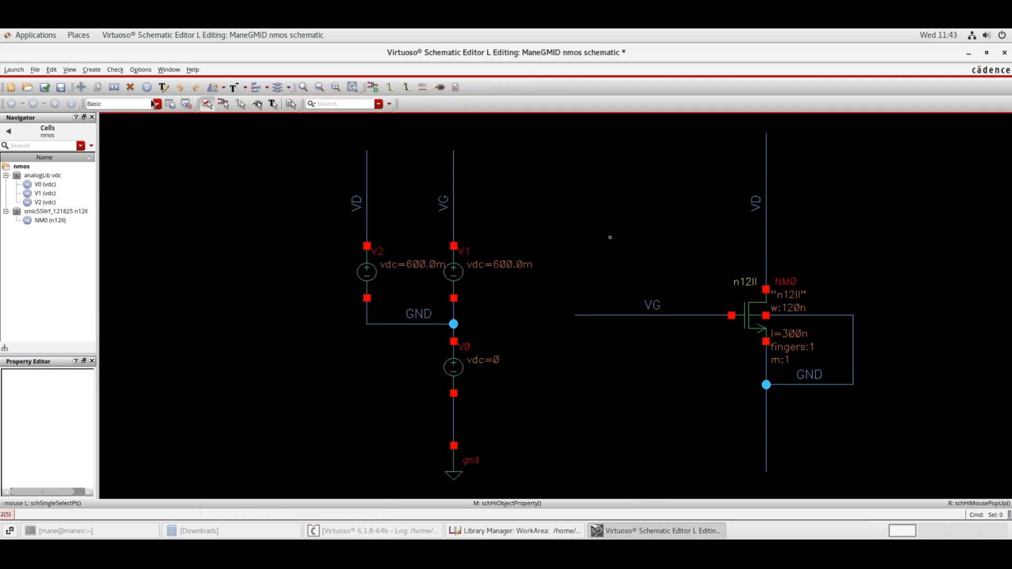
# - Launch ADE Explorer for the nmos schematic in a new view
pyautogui.click(13, 69)
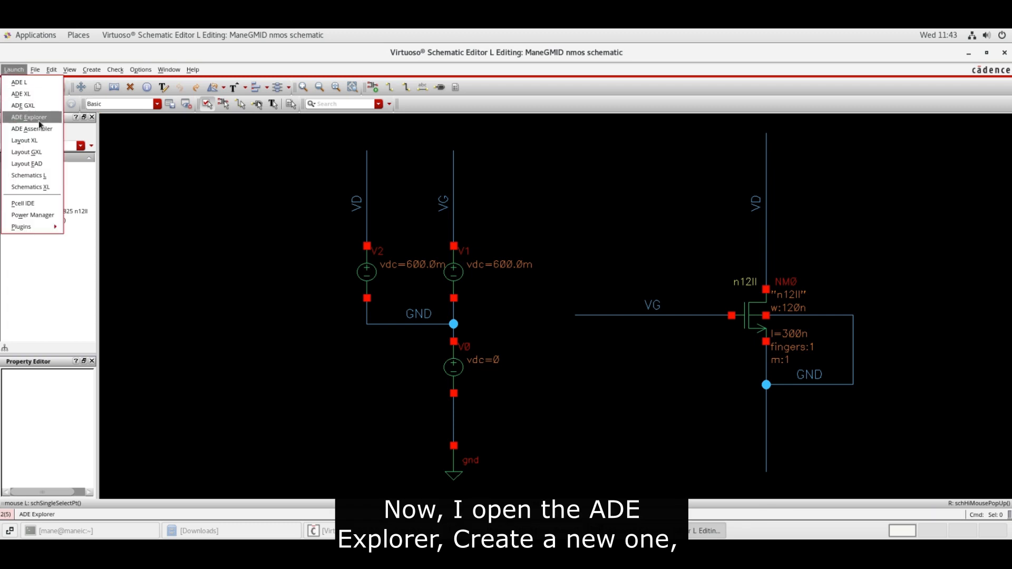
pyautogui.click(29, 117)
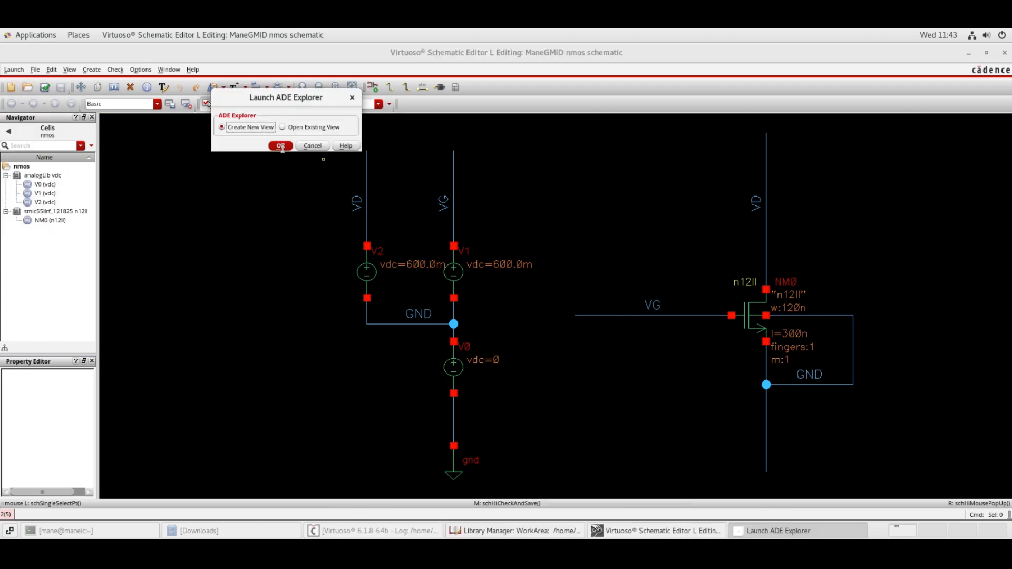
pyautogui.click(280, 145)
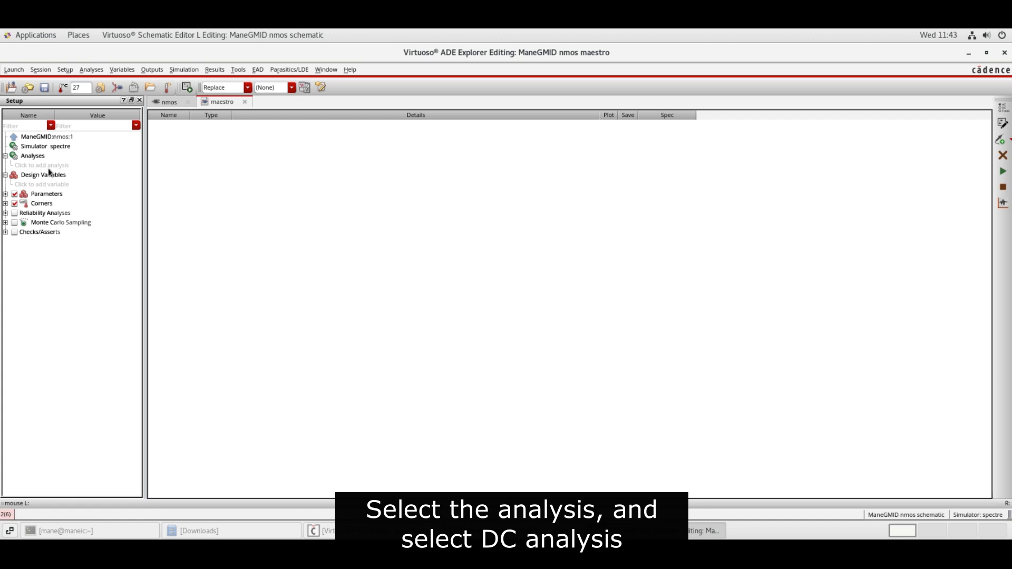
# - Add a DC analysis that saves the operating point and run the simulation
pyautogui.click(42, 164)
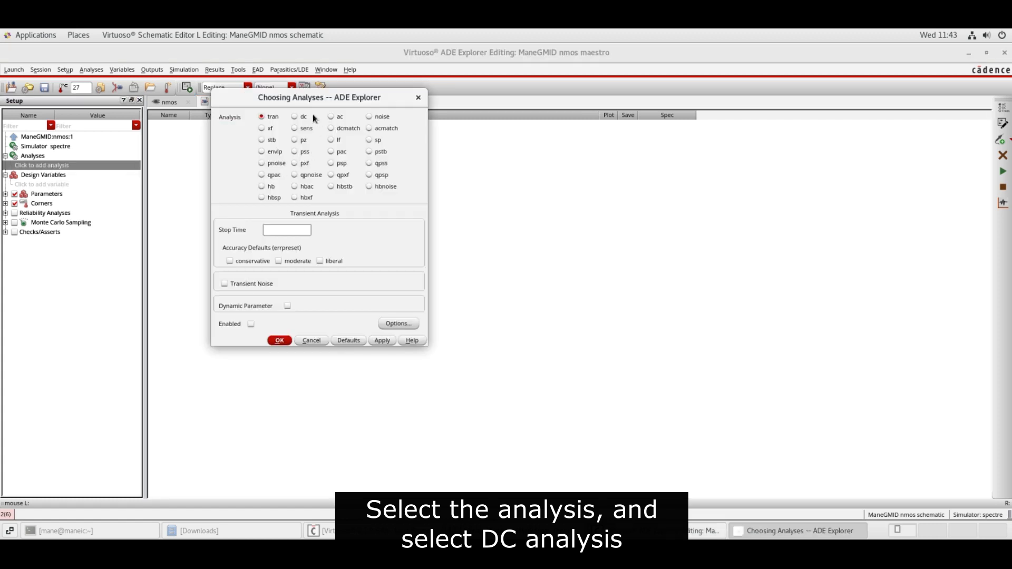
pyautogui.click(295, 117)
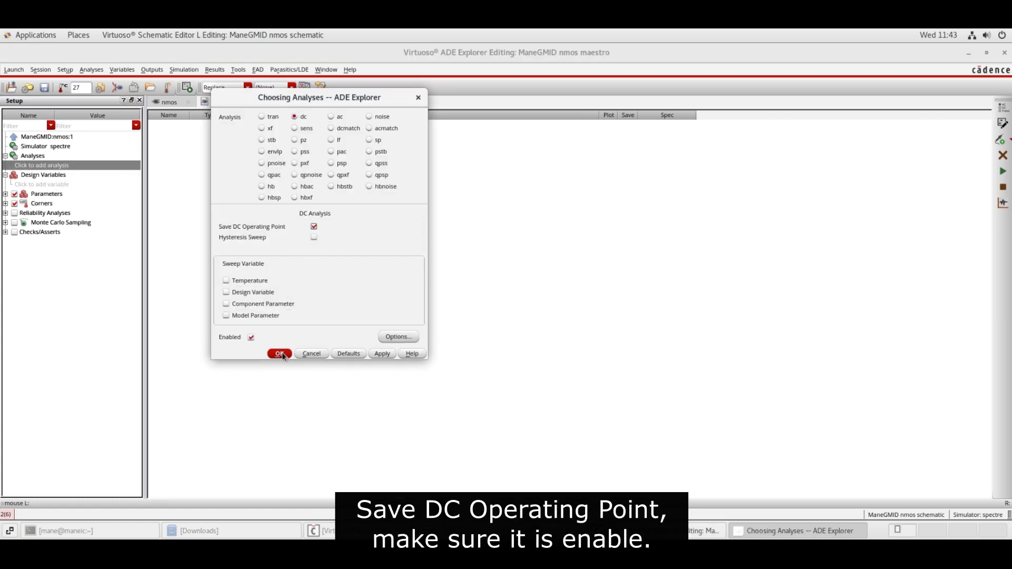
pyautogui.click(279, 354)
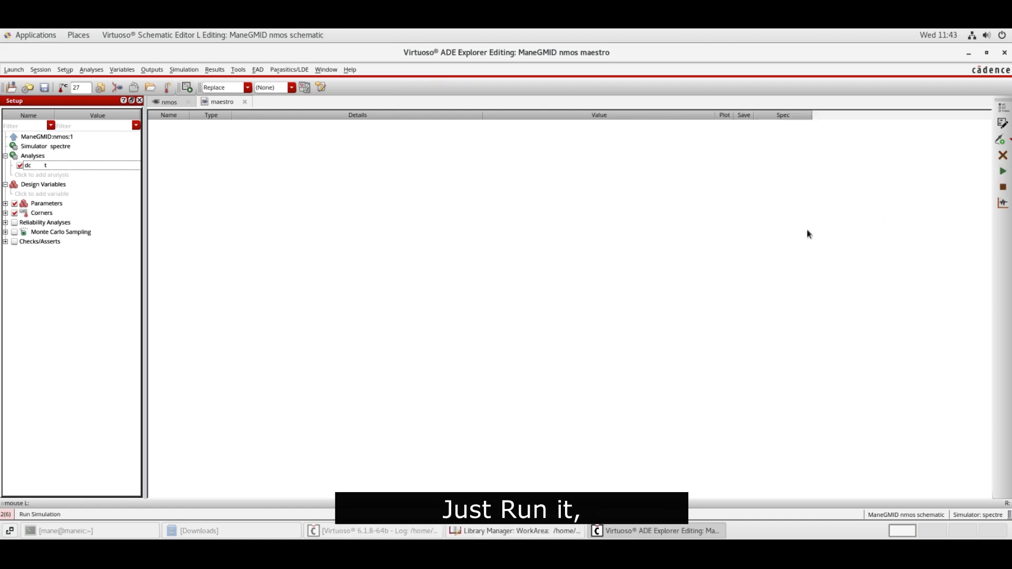
pyautogui.click(1003, 171)
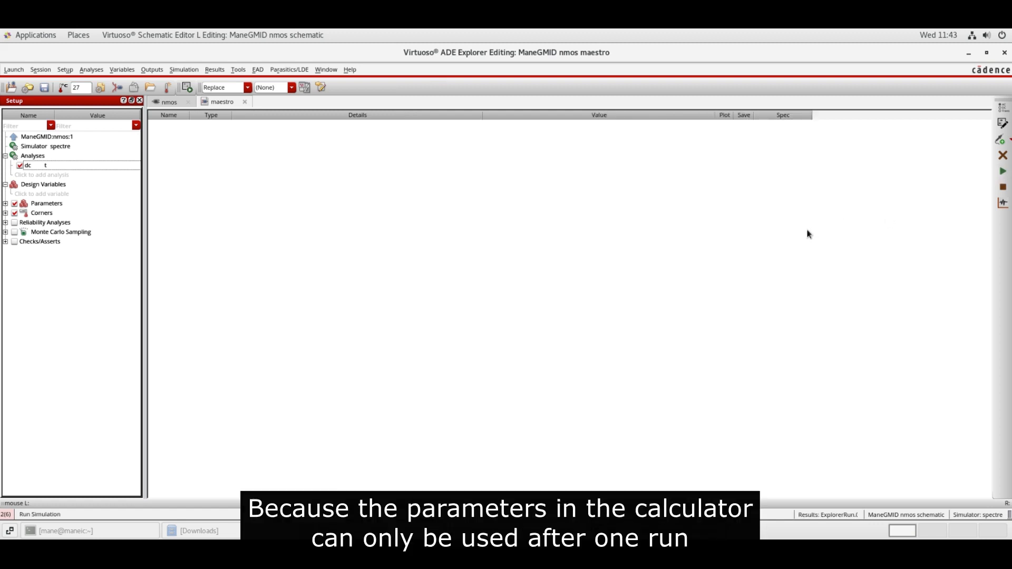
# - Add NM0 operating-point outputs such as gm, id, vgs and vth from the Calculator
pyautogui.click(238, 69)
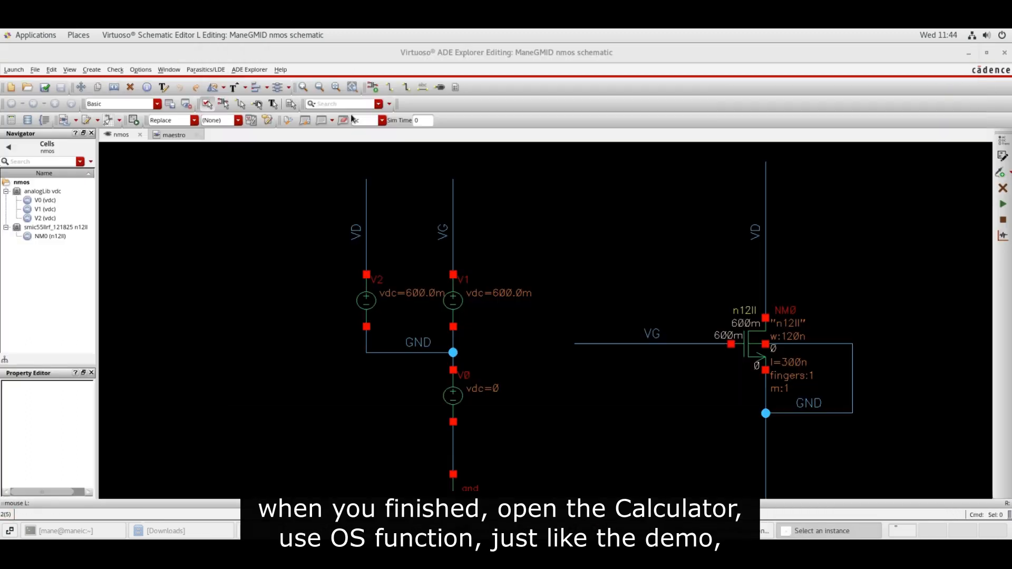
pyautogui.click(748, 342)
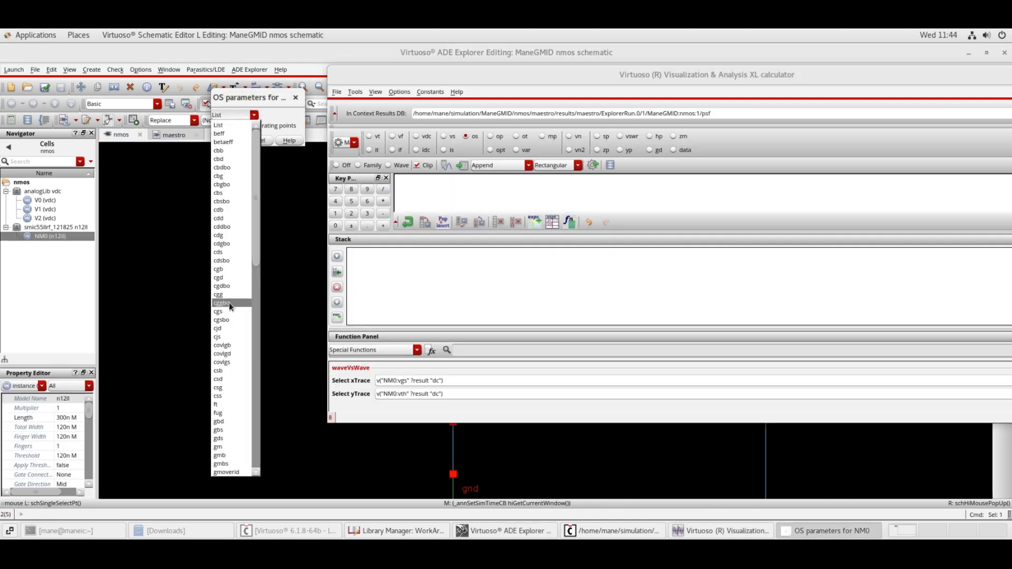
pyautogui.click(218, 304)
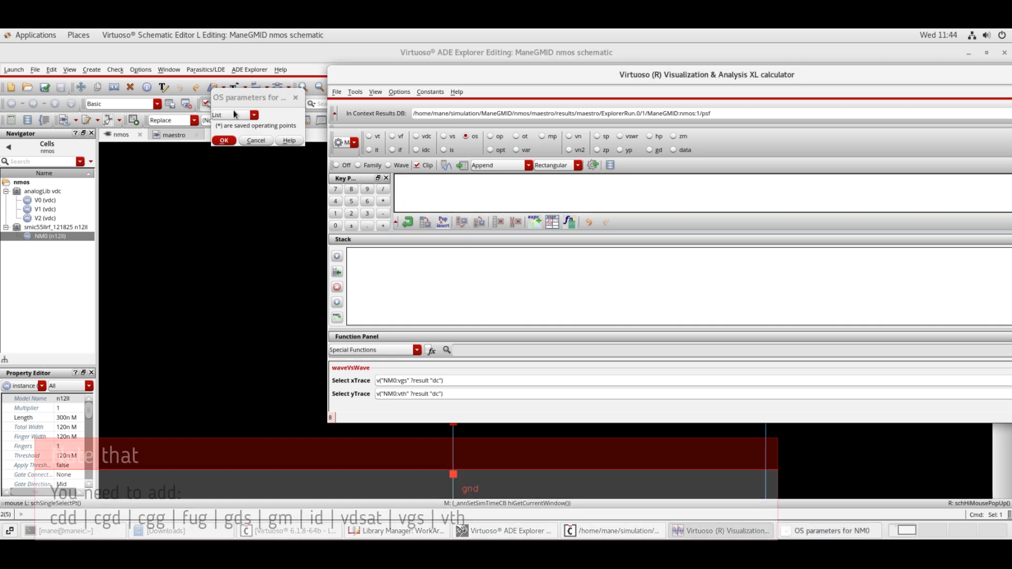
pyautogui.click(232, 114)
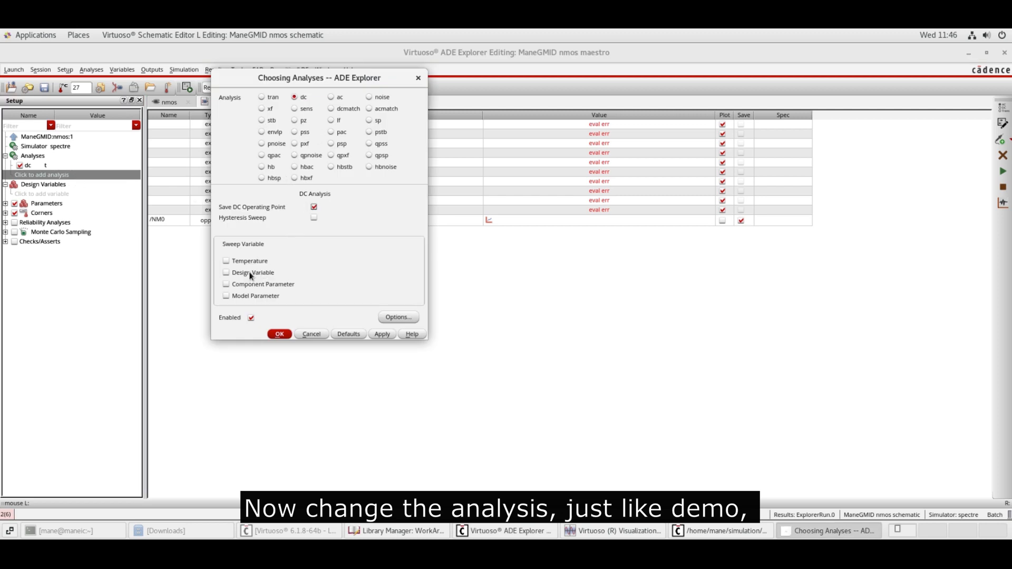
# - Sweep component V1's dc parameter linearly from 0 to 1.2 V in 1000 steps
pyautogui.click(279, 333)
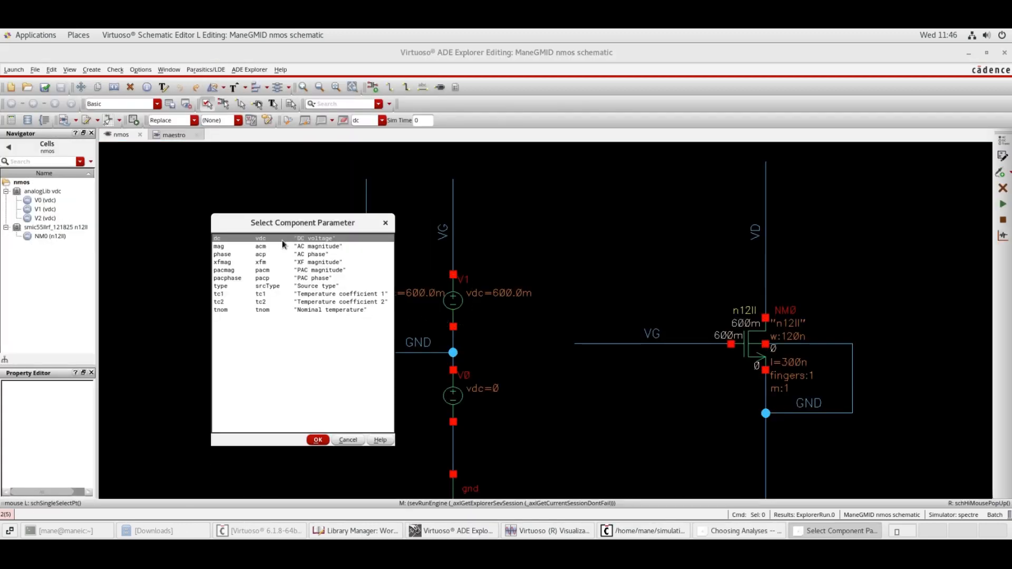
pyautogui.click(317, 440)
pyautogui.write('1')
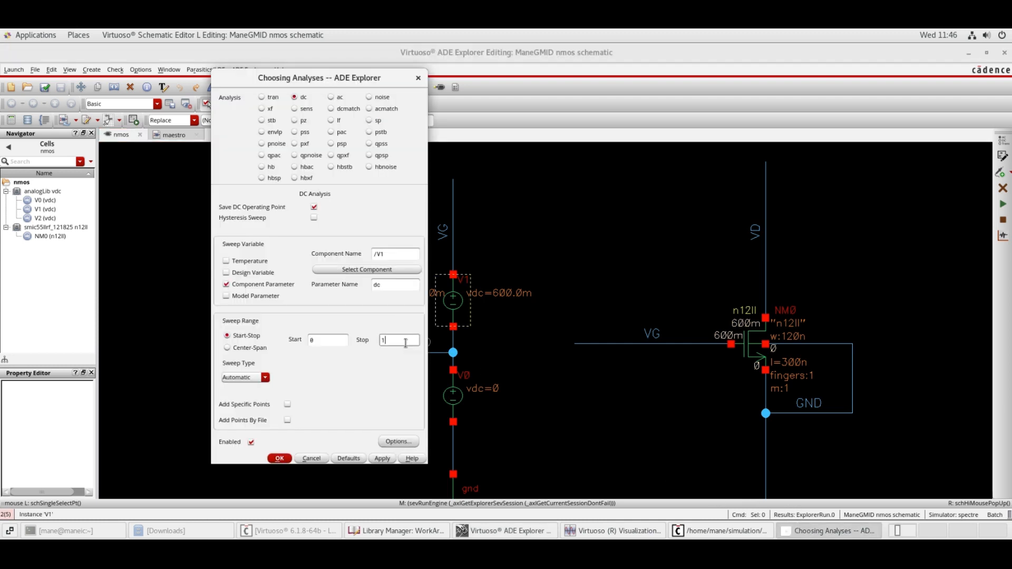
pyautogui.write('.2')
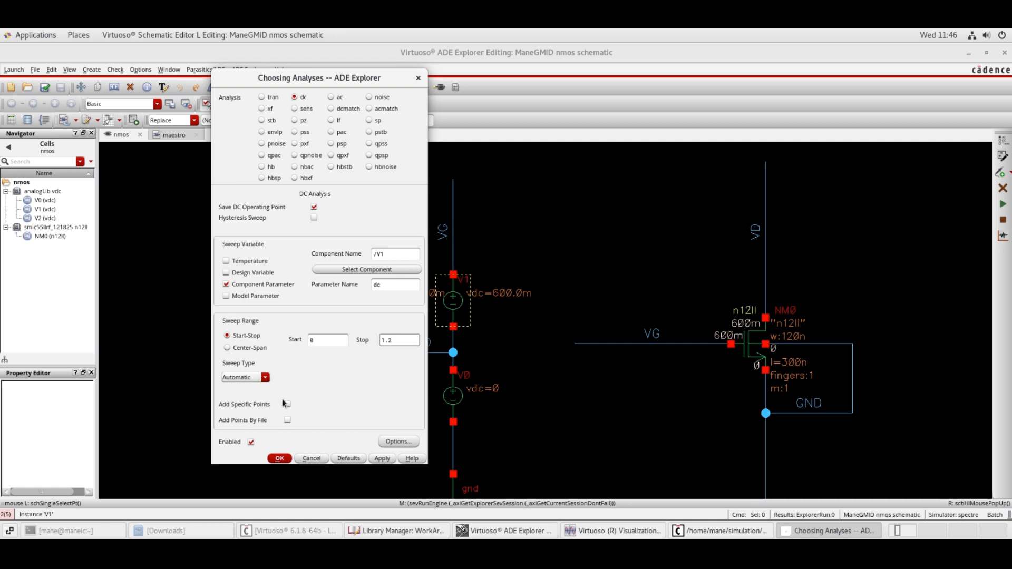
pyautogui.click(245, 377)
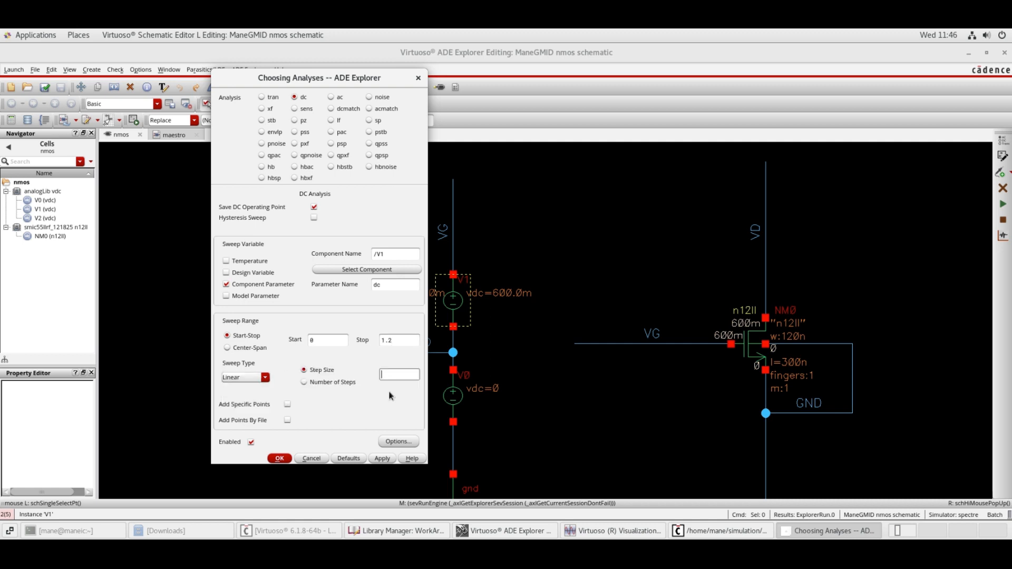
pyautogui.click(304, 382)
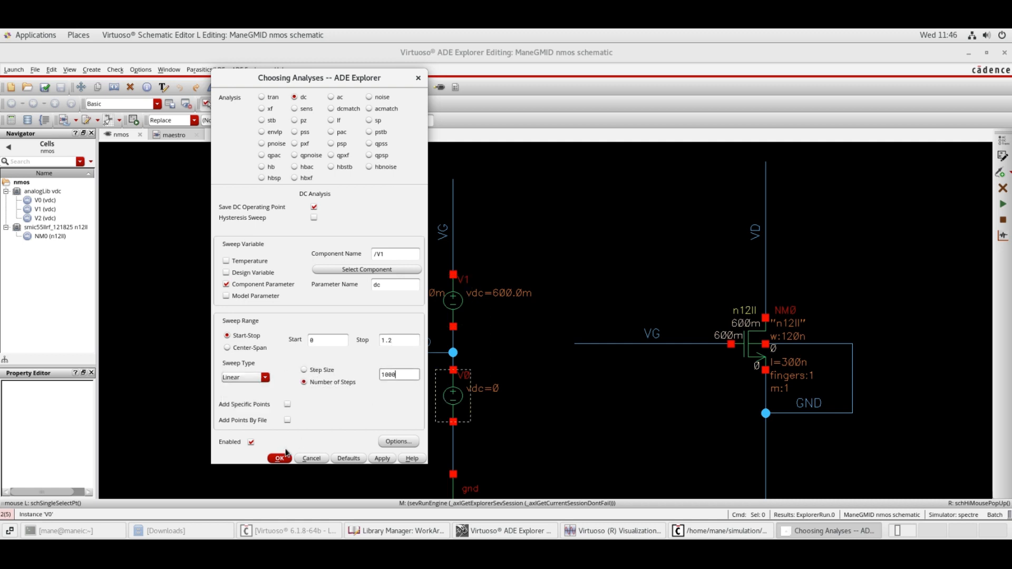
pyautogui.click(278, 458)
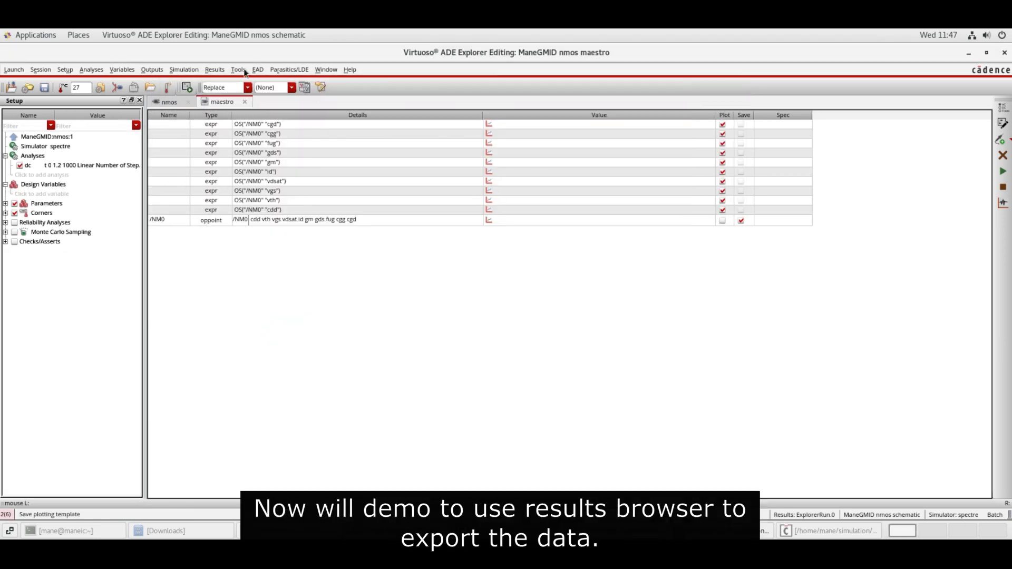
# - Open the Results Browser and display the dc-analysis NM0 signals as a table
pyautogui.click(238, 70)
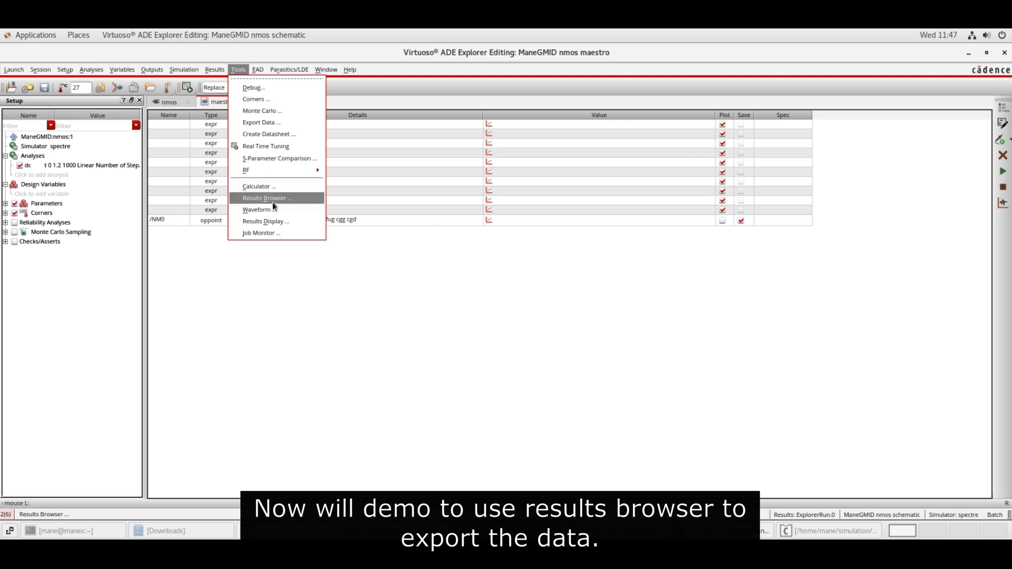
pyautogui.click(266, 198)
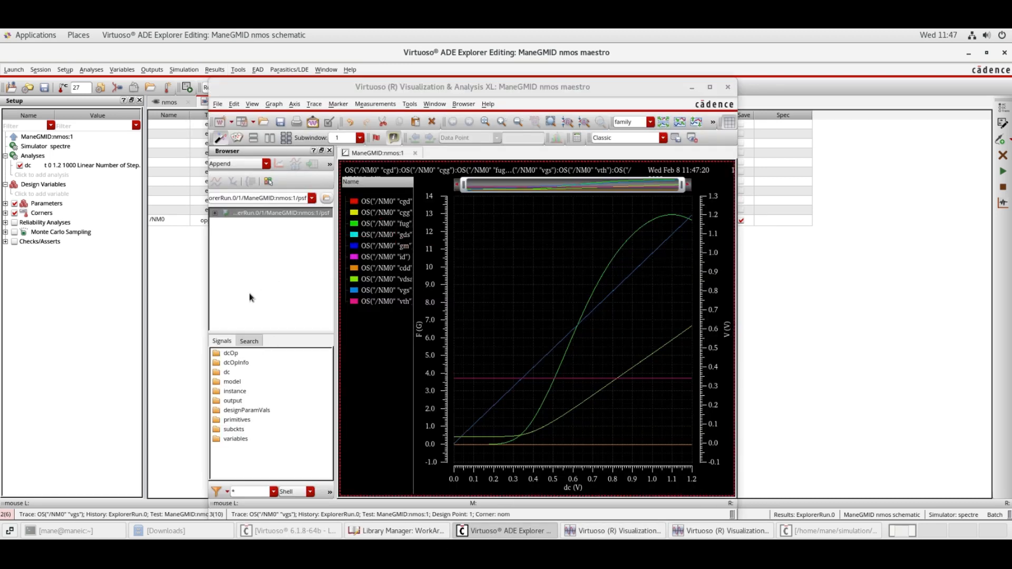
pyautogui.click(227, 241)
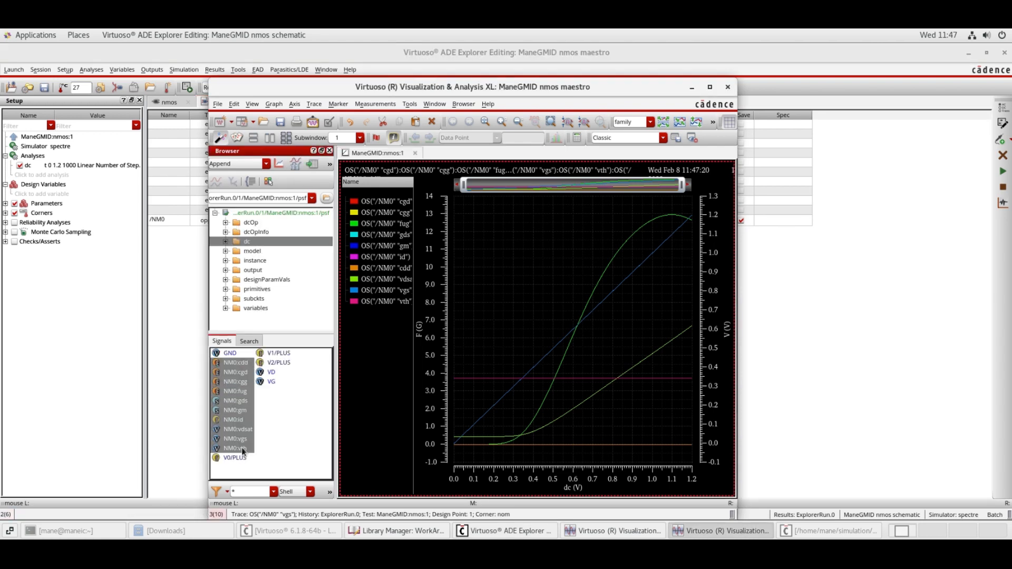
pyautogui.rightClick(247, 241)
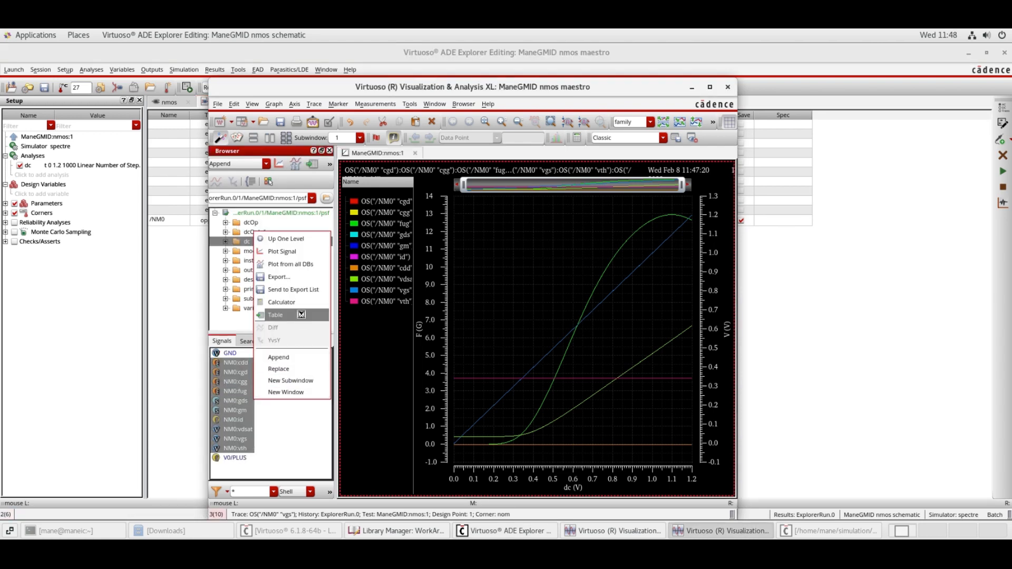
pyautogui.click(276, 315)
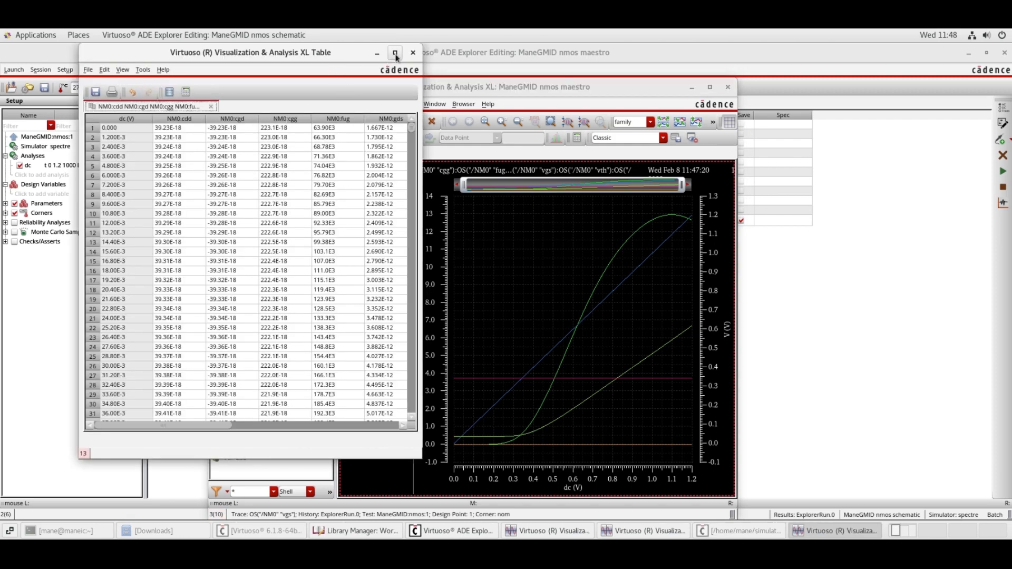
# - Maximize the NM0 table and raise its significant digits
pyautogui.click(395, 52)
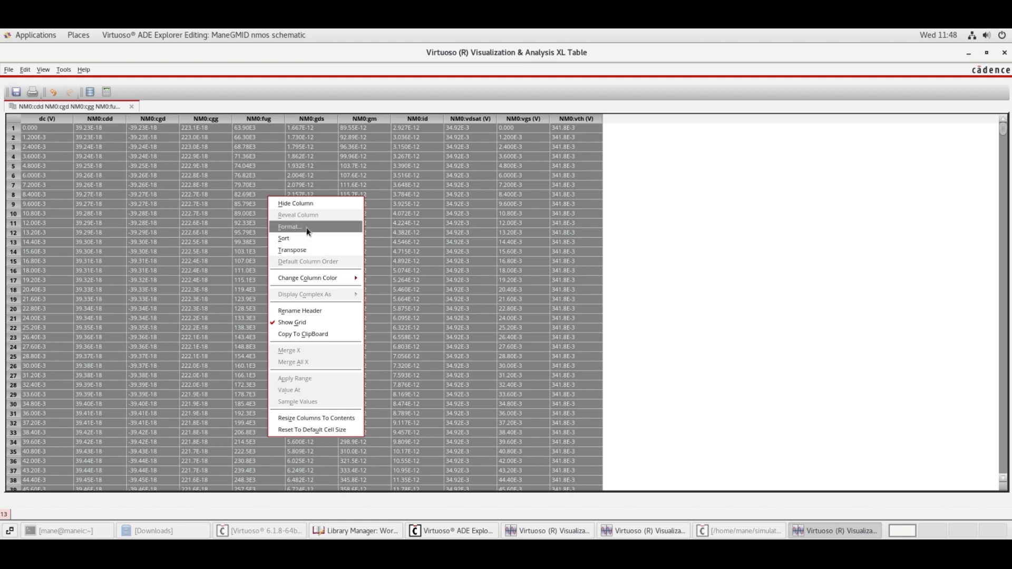
pyautogui.click(289, 226)
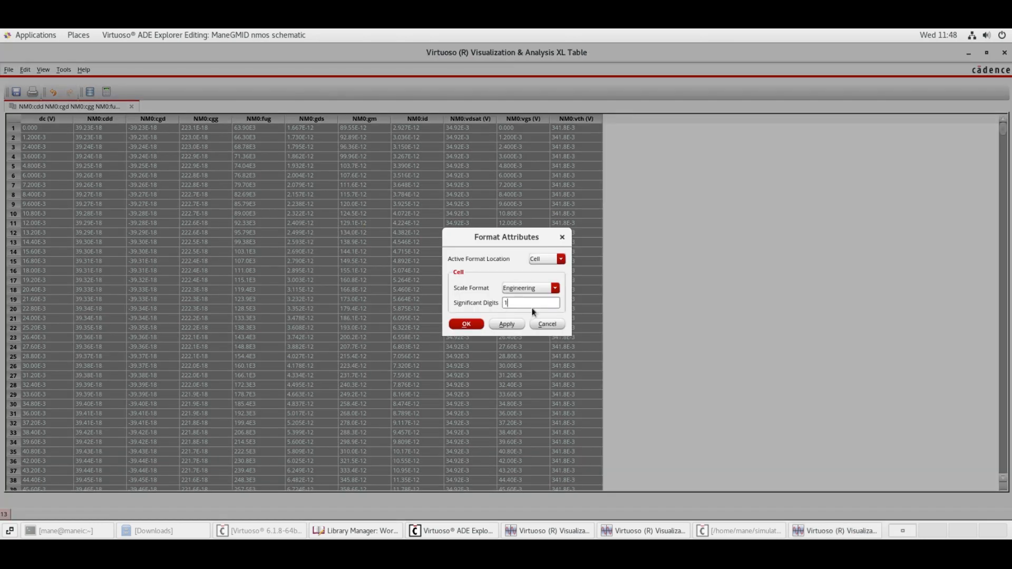
pyautogui.click(466, 324)
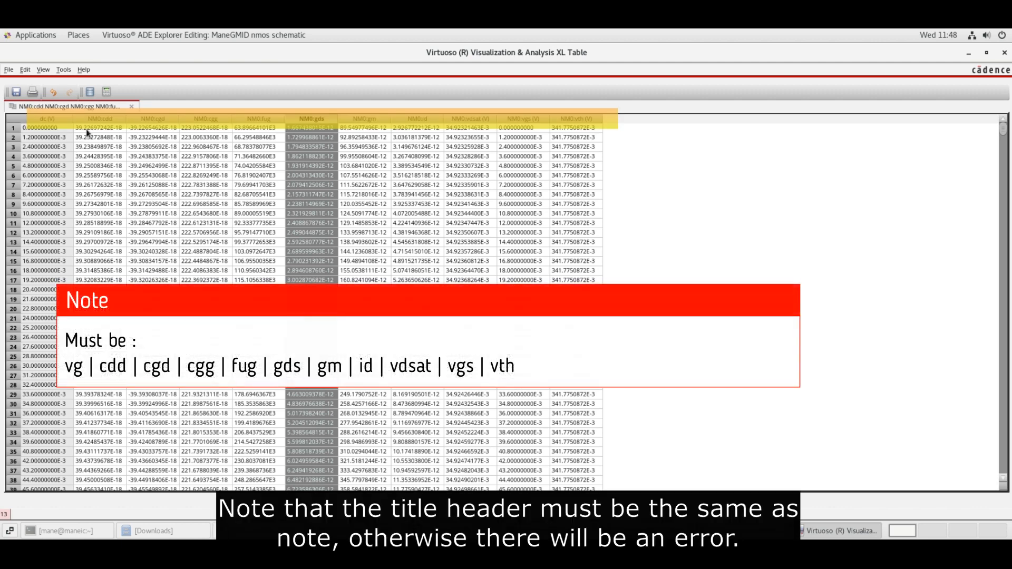
pyautogui.moveTo(208, 131)
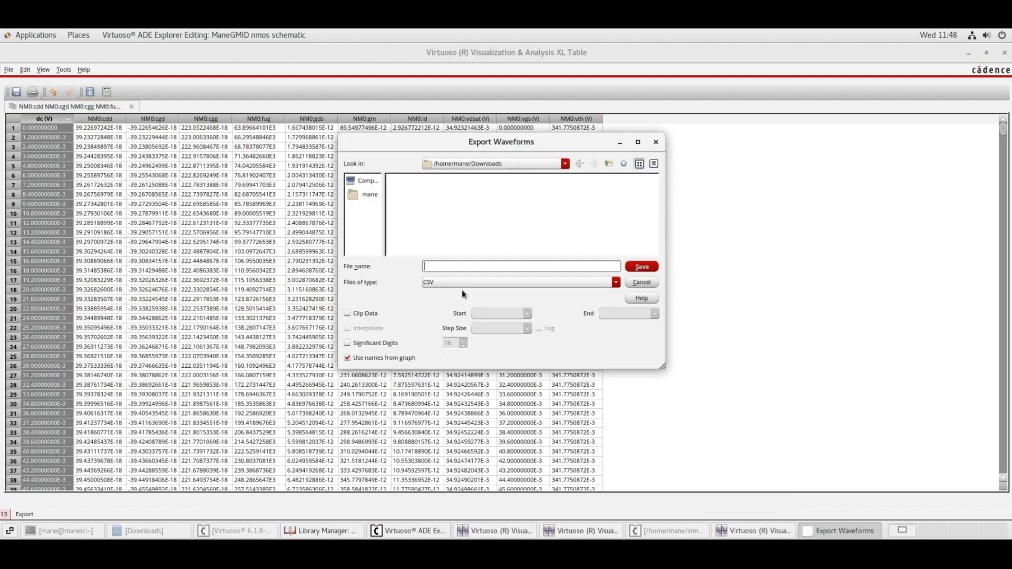
# - Export the table as a CSV named 'save', then launch gmoveridCalc and accept the license
pyautogui.write('save')
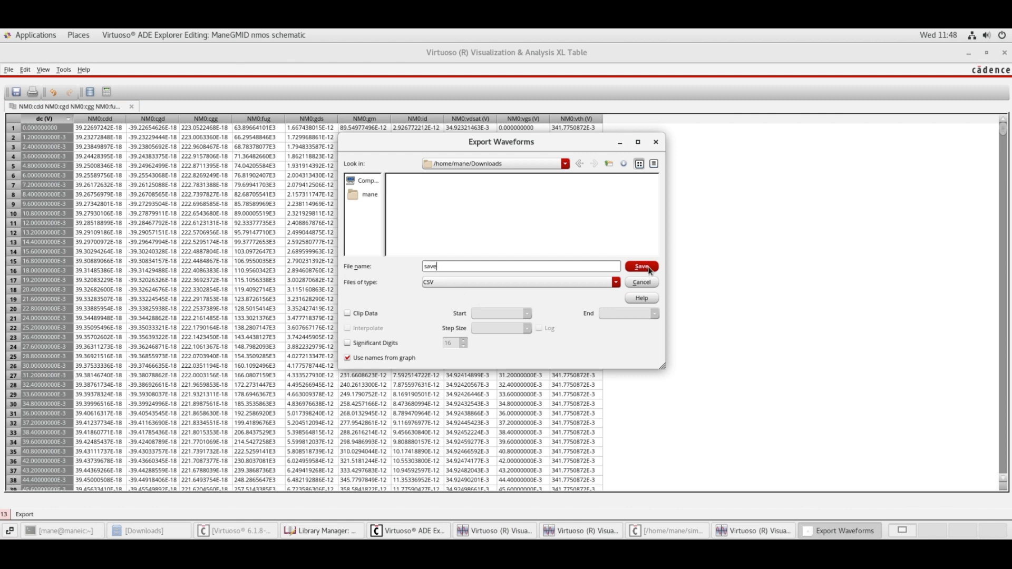
pyautogui.click(640, 267)
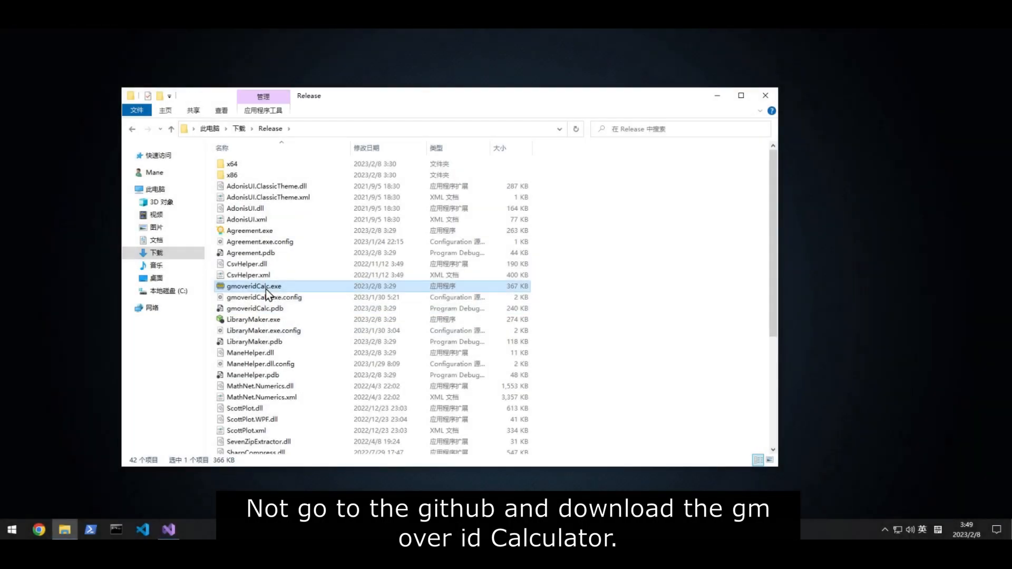
pyautogui.doubleClick(253, 285)
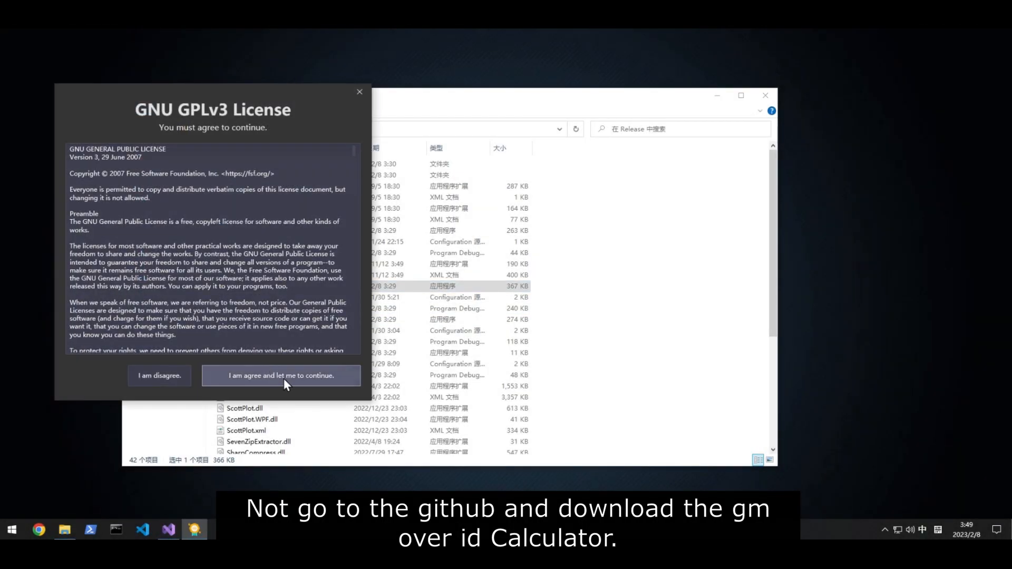
pyautogui.click(281, 375)
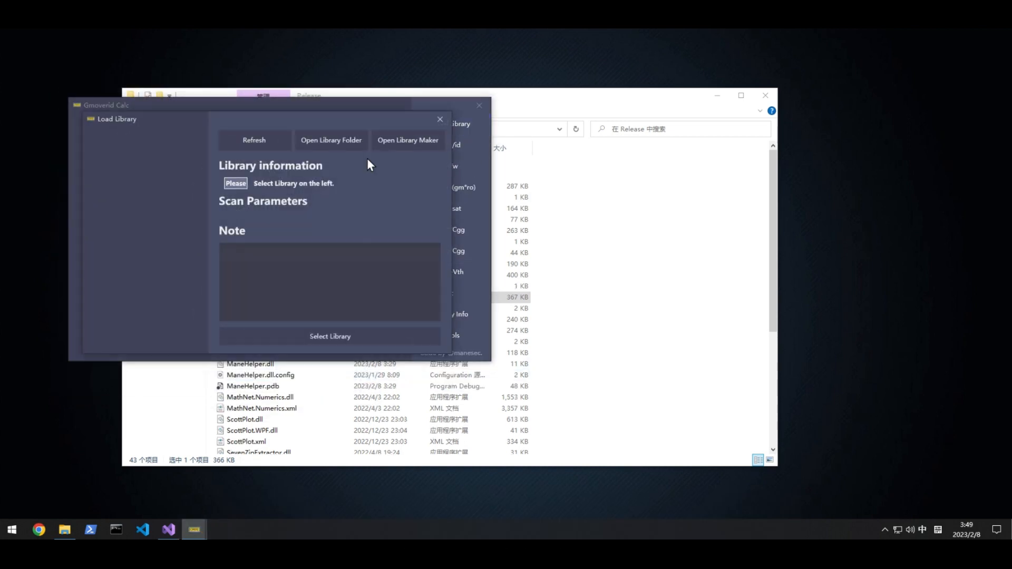
# - Start Library Maker, review the header format notice, and check the ten loaded CSV files
pyautogui.click(408, 141)
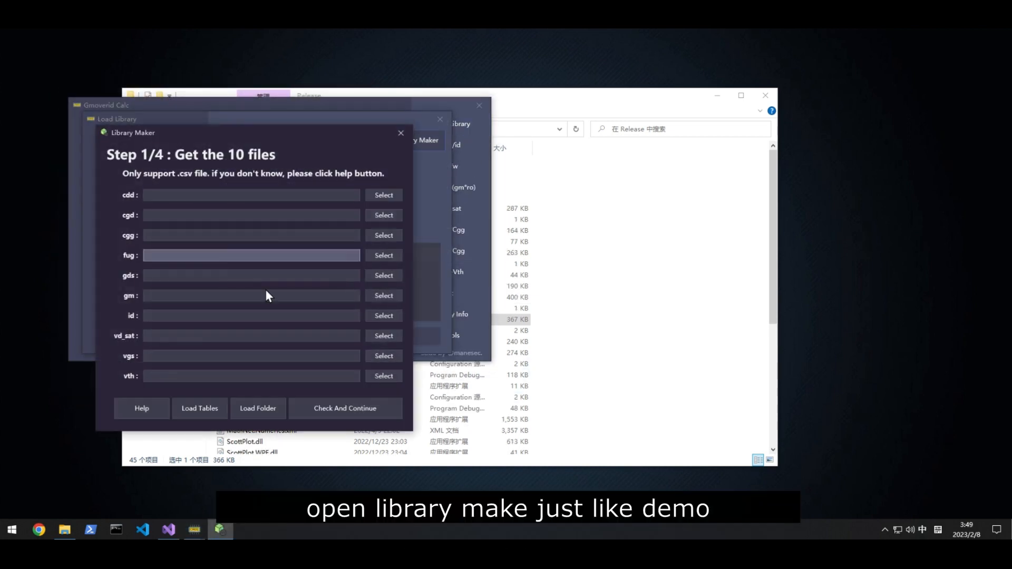
pyautogui.click(199, 408)
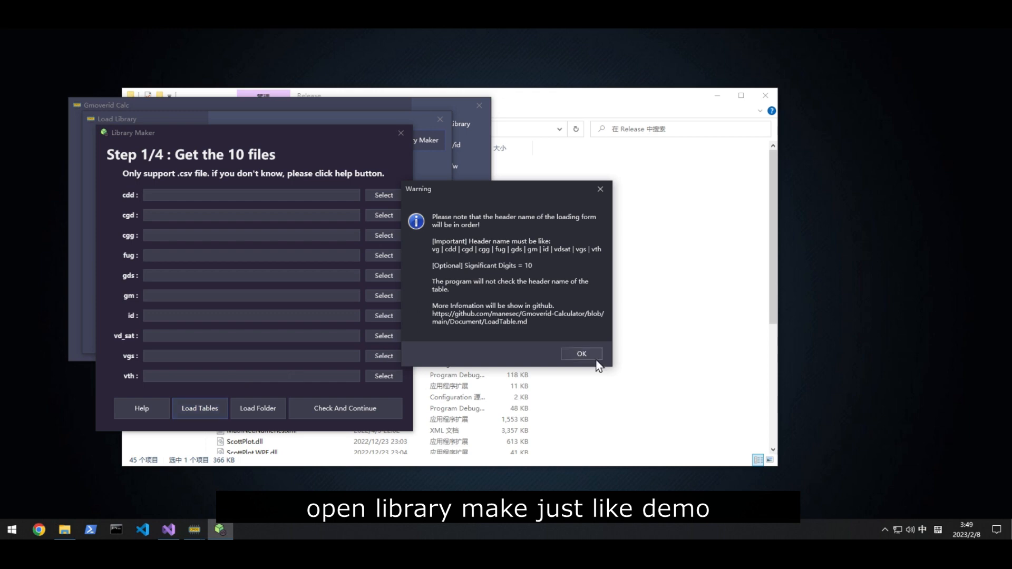
pyautogui.click(581, 353)
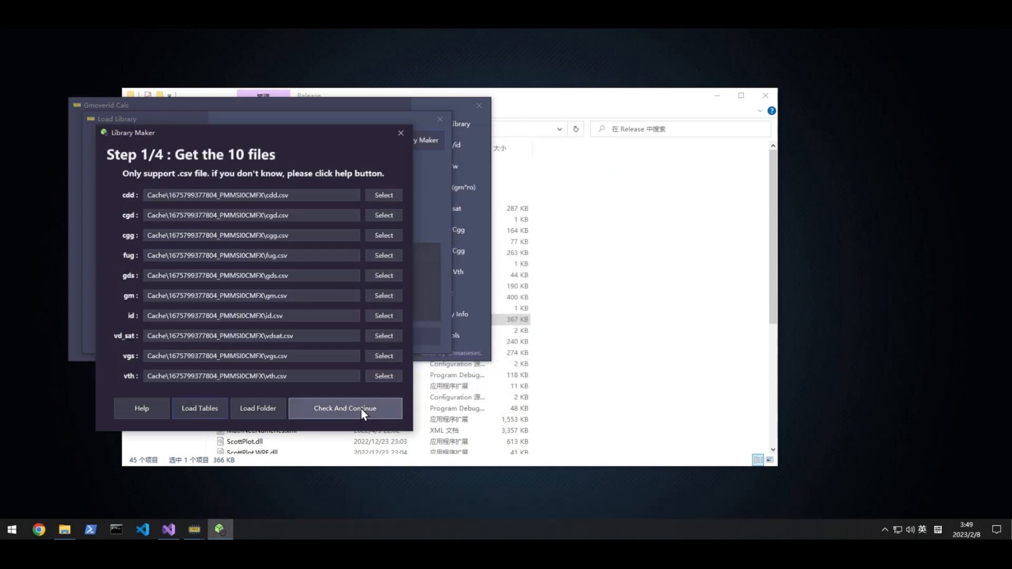
pyautogui.click(345, 408)
pyautogui.write('Demo')
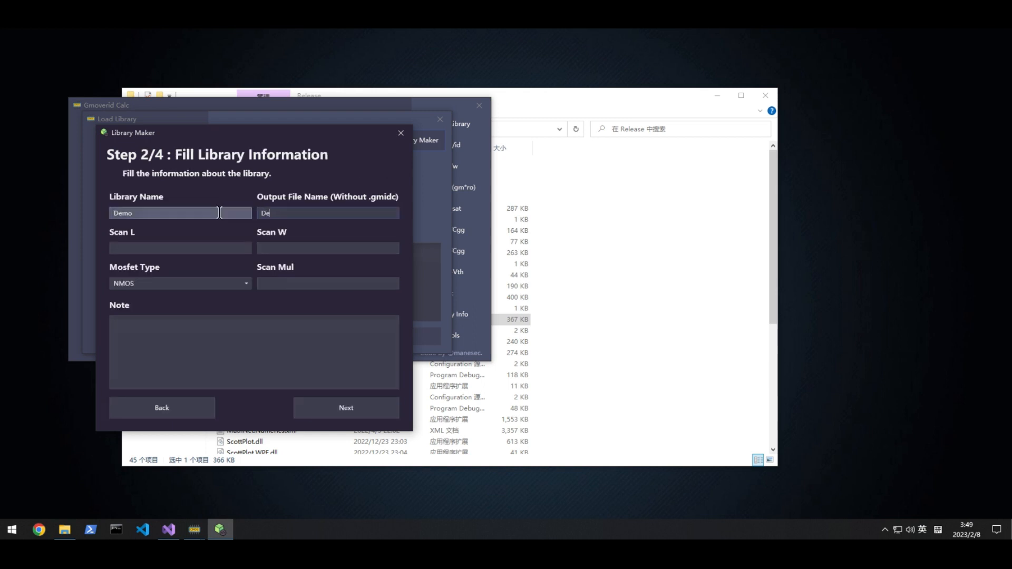
# - Set the polynomial parameter to 50, test the fit error, and build the Demo library
pyautogui.click(346, 407)
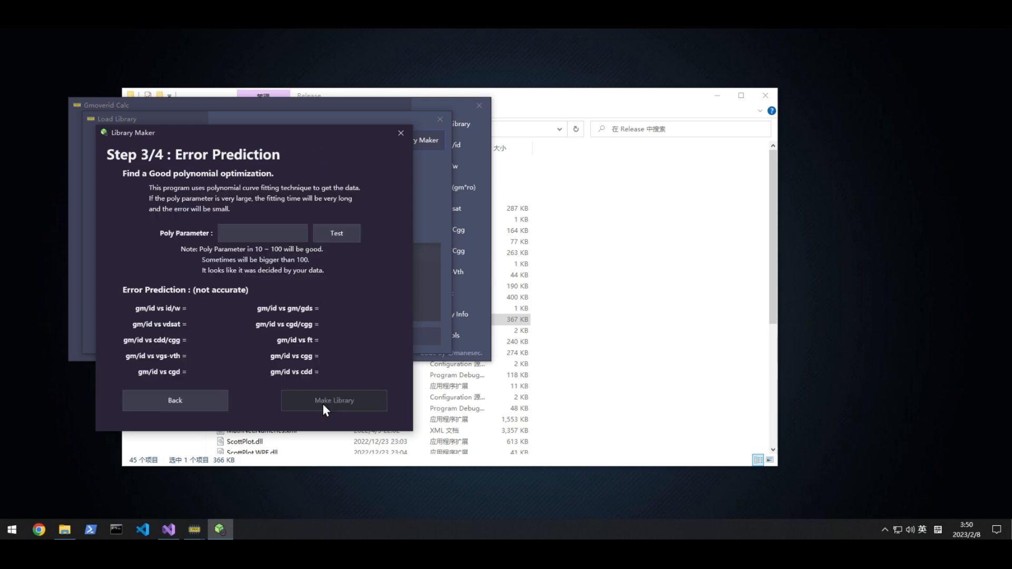
pyautogui.write('50')
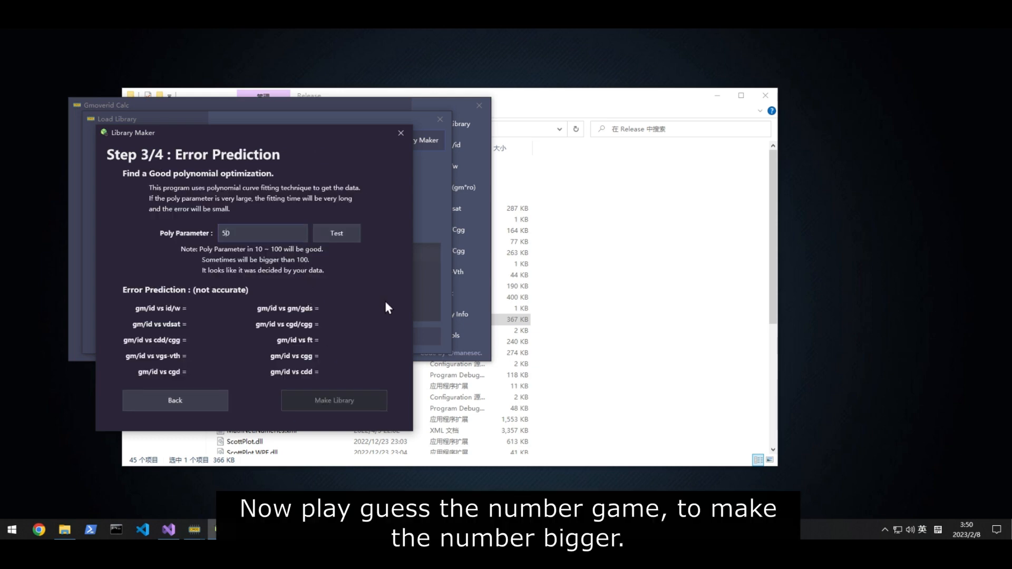
pyautogui.click(335, 233)
pyautogui.write('30')
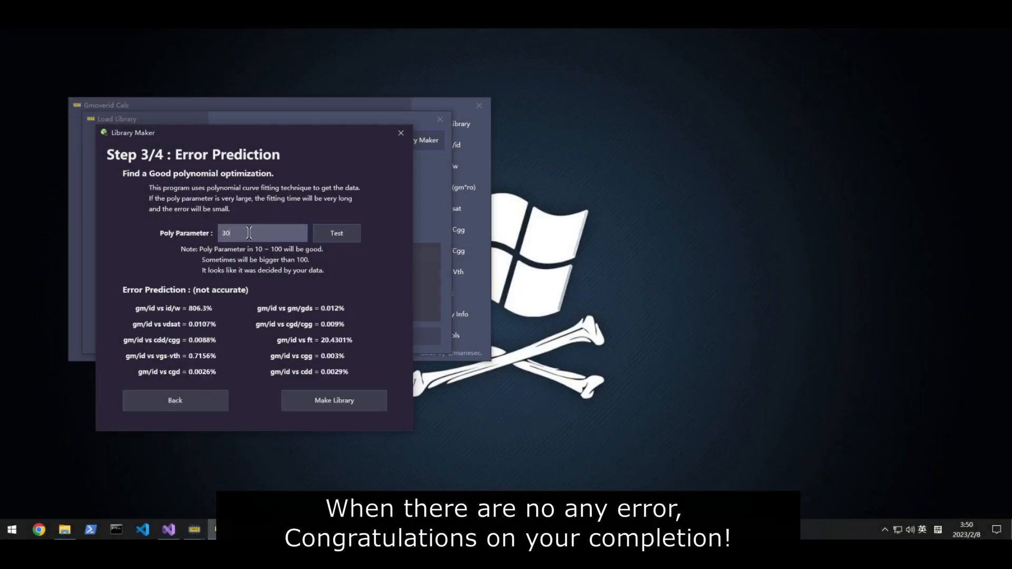
pyautogui.click(334, 400)
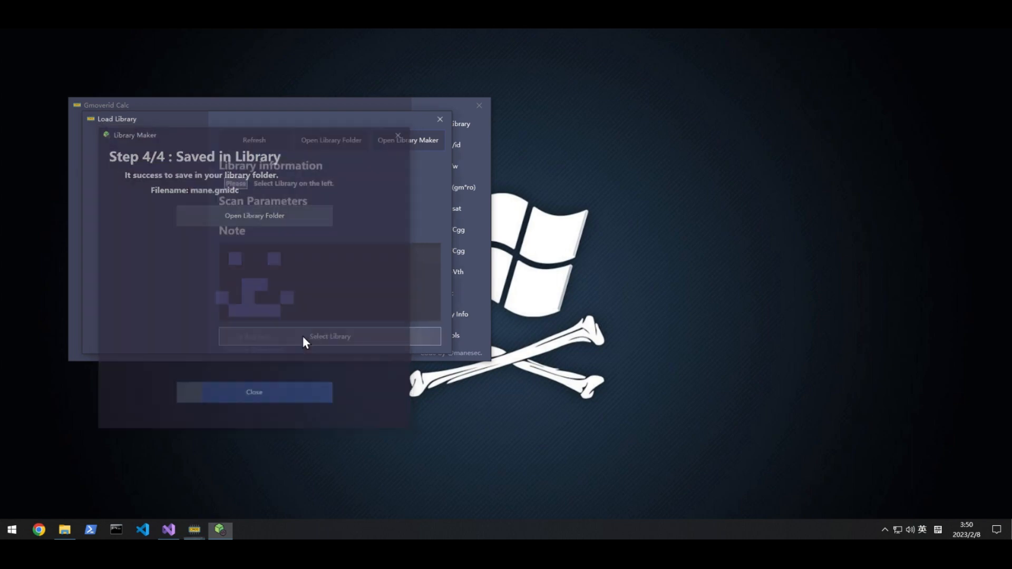
pyautogui.click(253, 392)
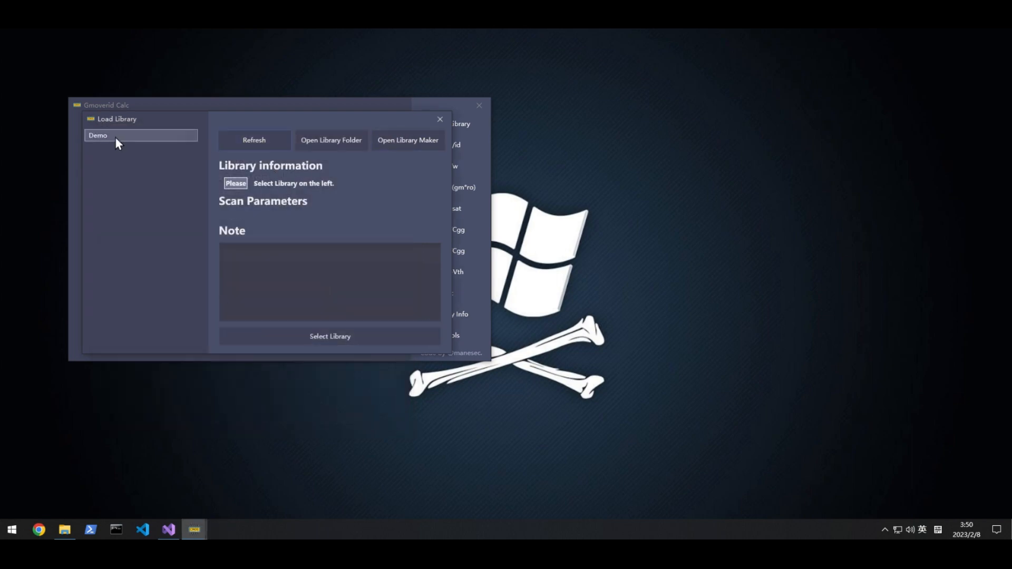